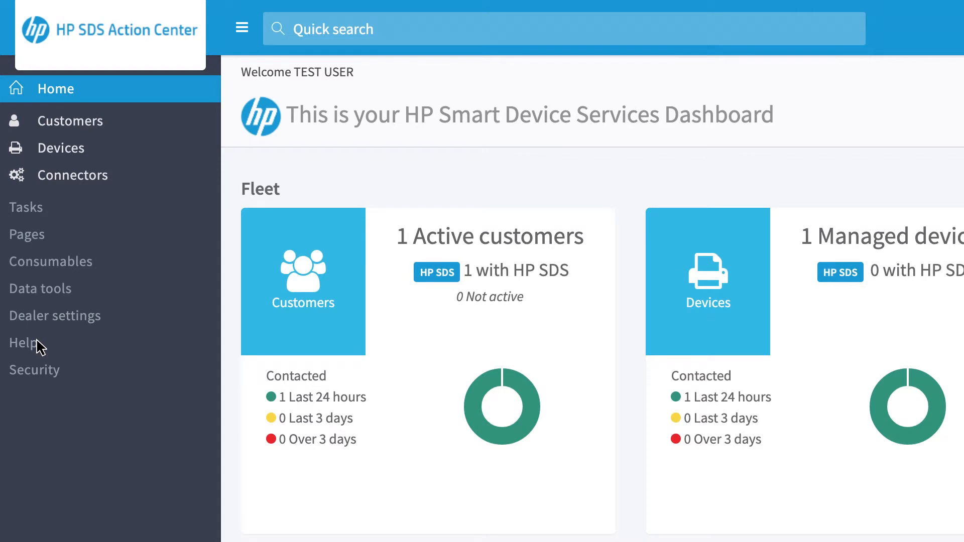
# Step: Open the Help ticket list from the left sidebar
pyautogui.click(23, 343)
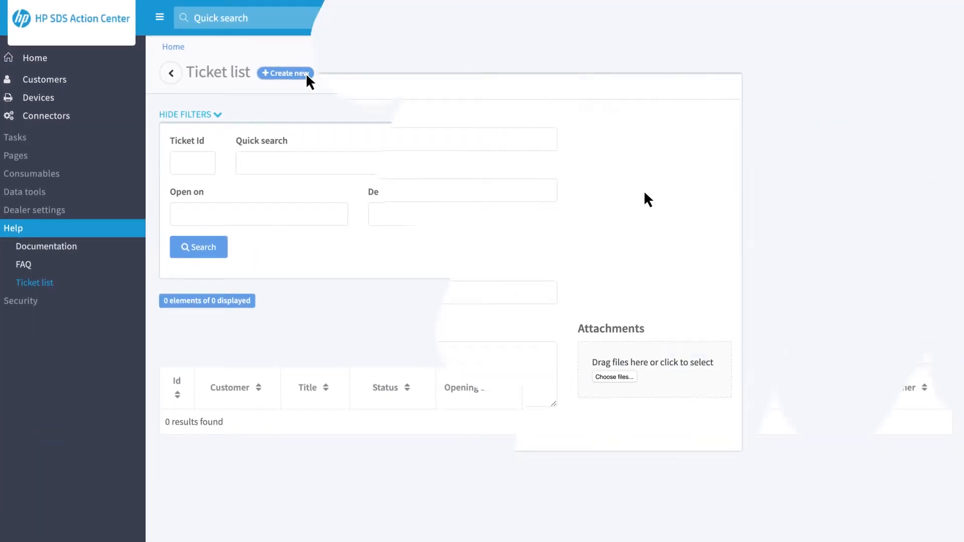
# Step: Create ticket 'ticket_name' with description 'In-depth description of the problem' and save it
pyautogui.click(285, 73)
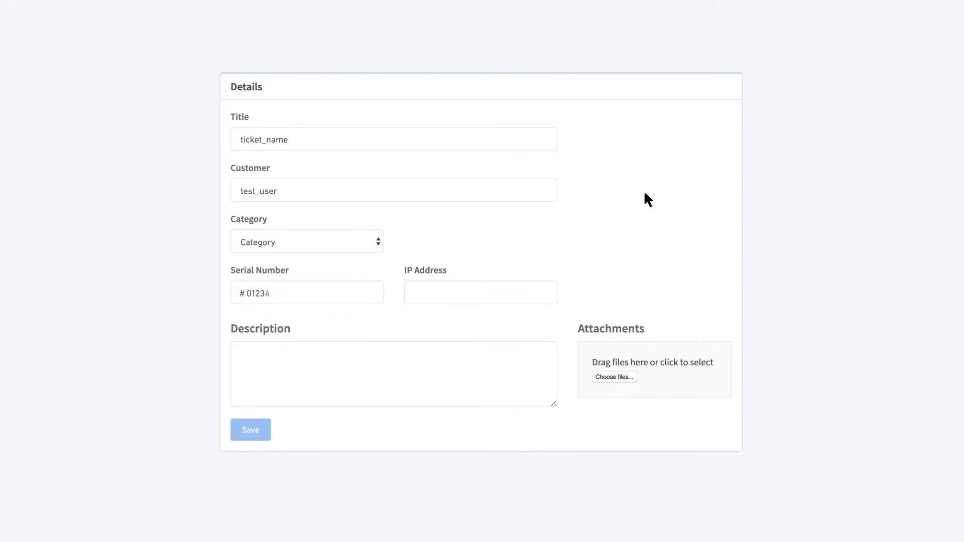
pyautogui.write('In-depth description of the')
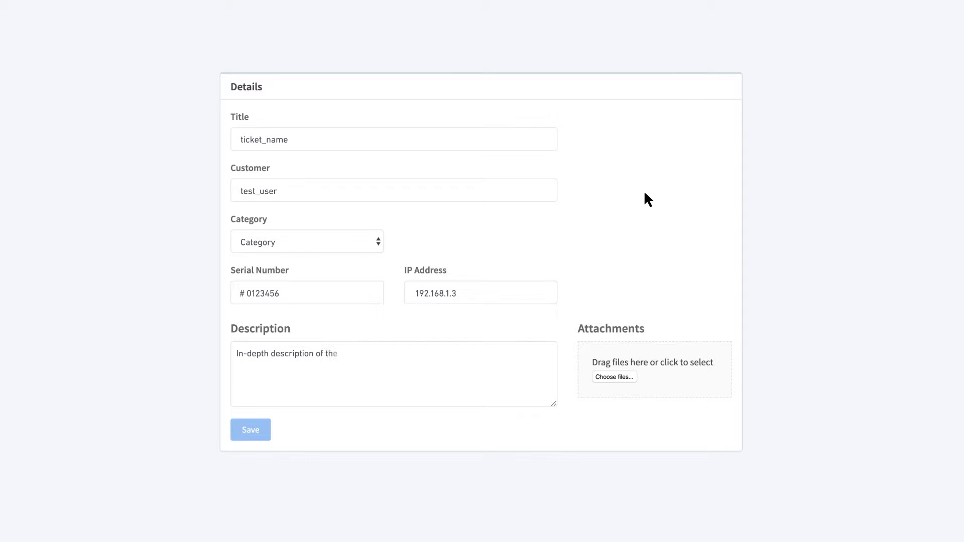
pyautogui.write('problem')
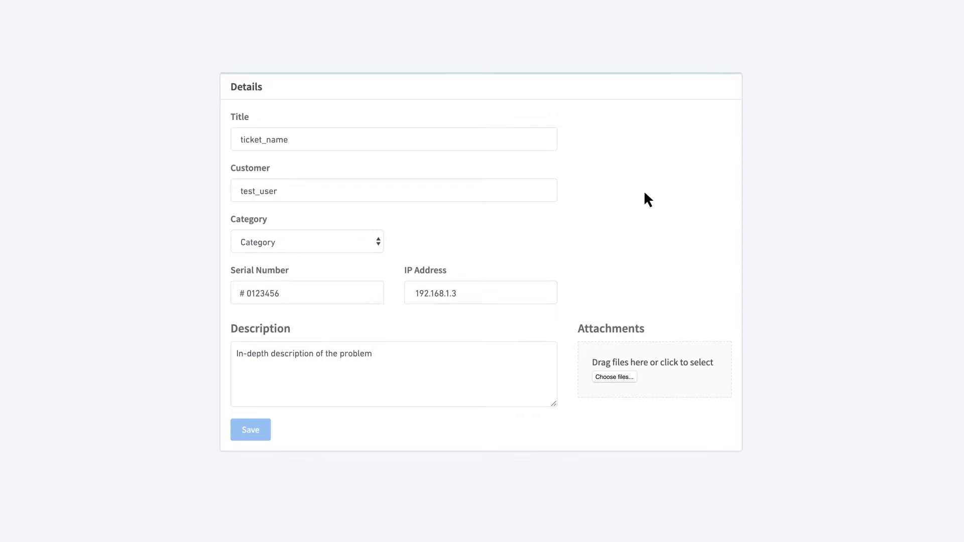
pyautogui.moveTo(622, 355)
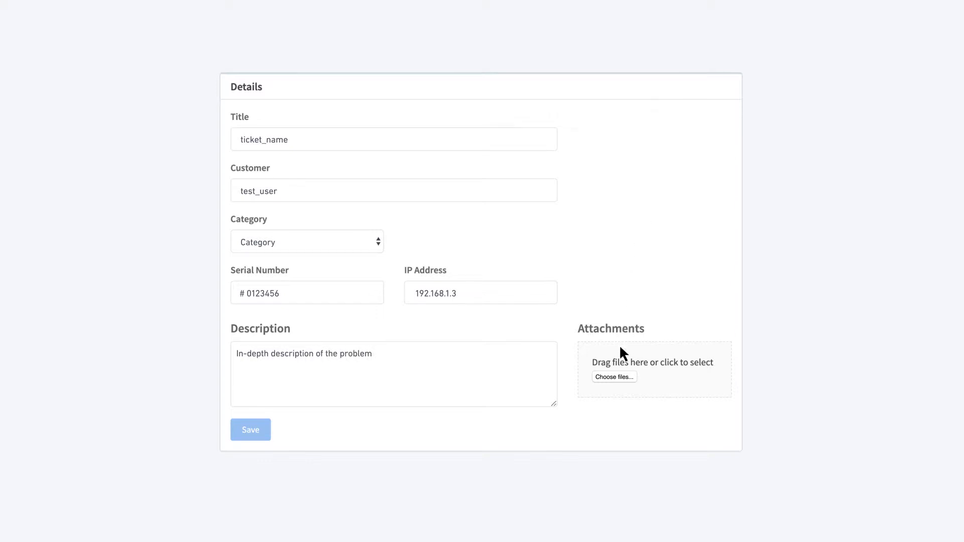
pyautogui.moveTo(619, 384)
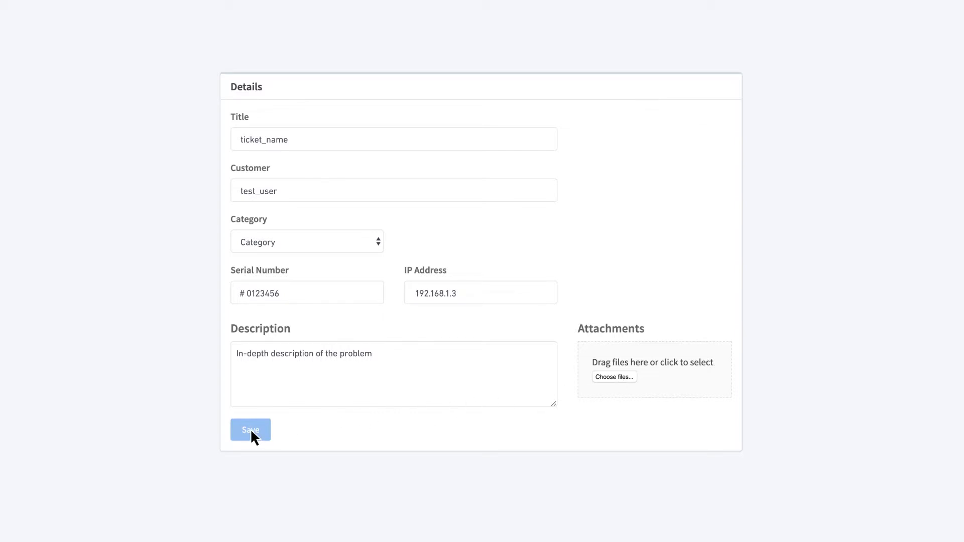
pyautogui.click(250, 430)
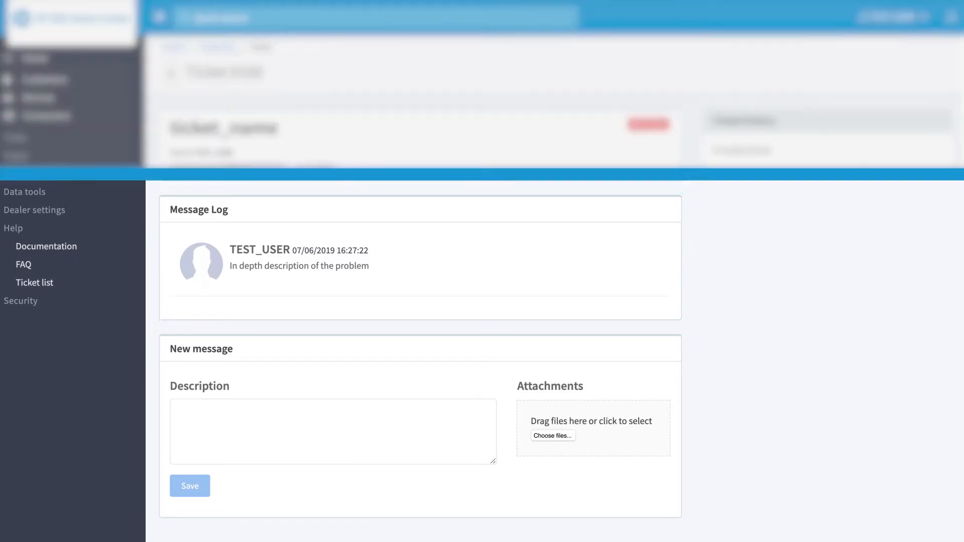
# Step: Leave the saved ticket to browse TEST CUSTOMER's device list
pyautogui.click(190, 486)
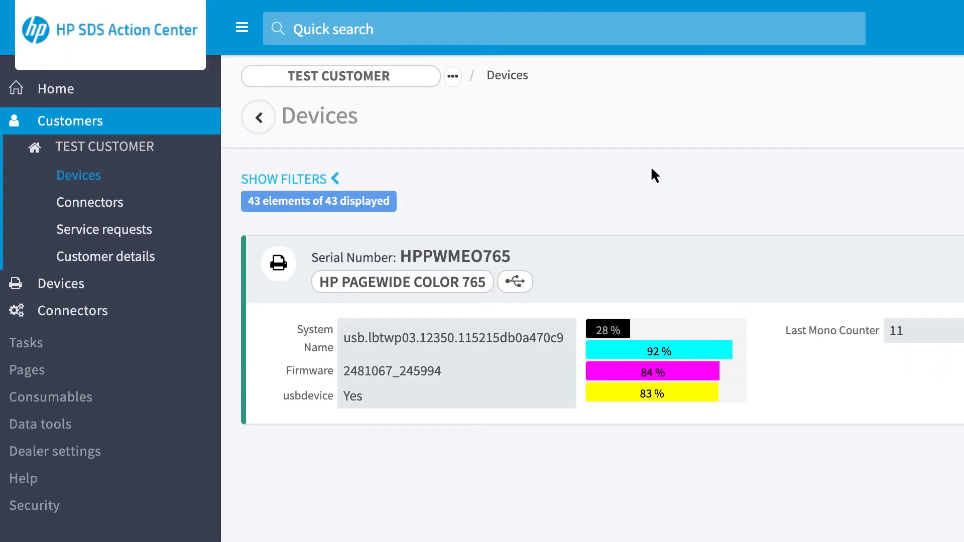
pyautogui.moveTo(100, 168)
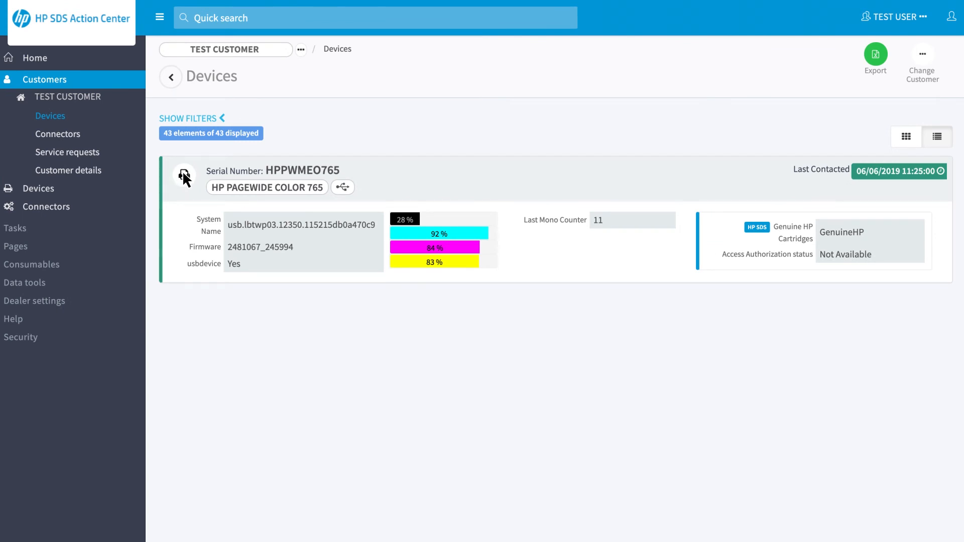
# Step: Open the HP LaserJet Pro M428F-M429F (serial CN1KL5X75X7) device page
pyautogui.click(183, 174)
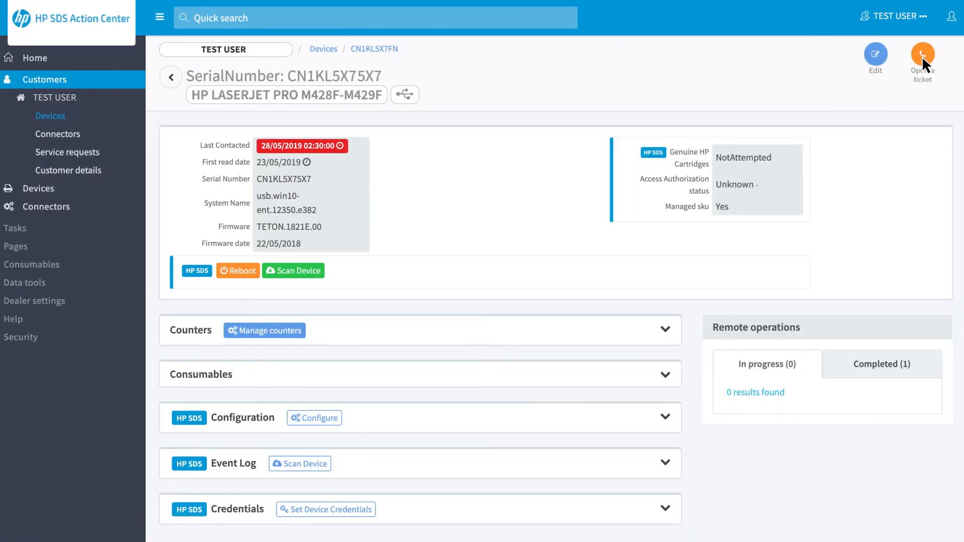
# Step: Start a device ticket titled 'ticket_name' with IP 192.168.1.3 and begin the description
pyautogui.click(922, 53)
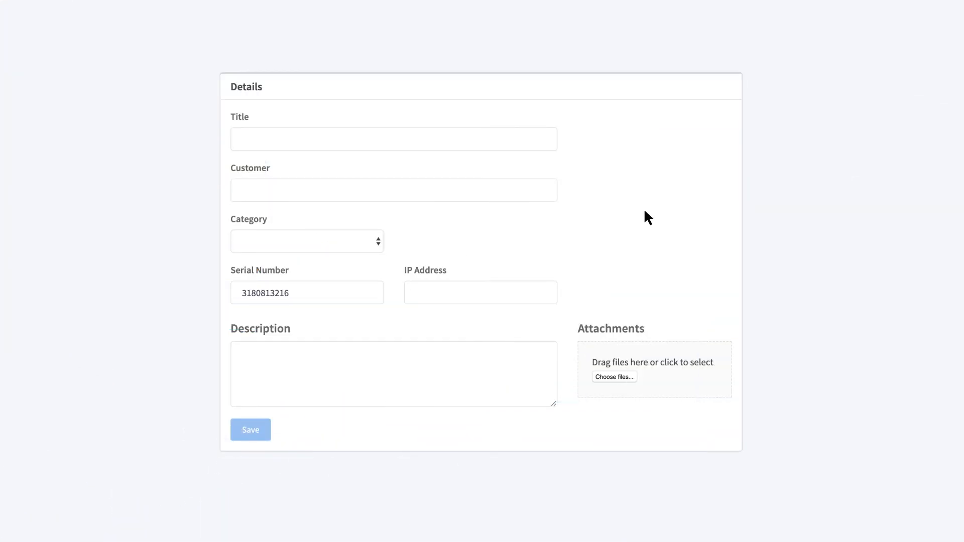
pyautogui.write('ticket_name')
pyautogui.write('test_user')
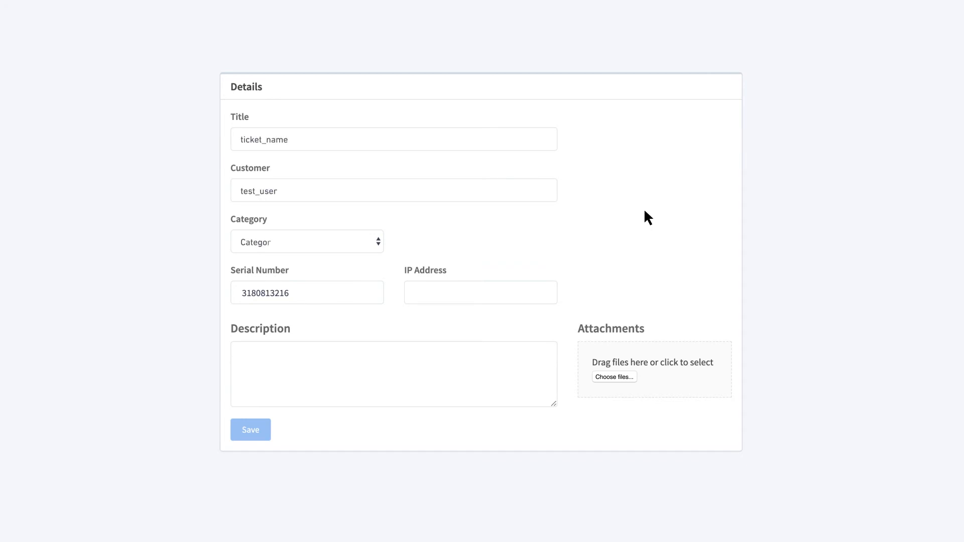
pyautogui.write('192.168.1.3')
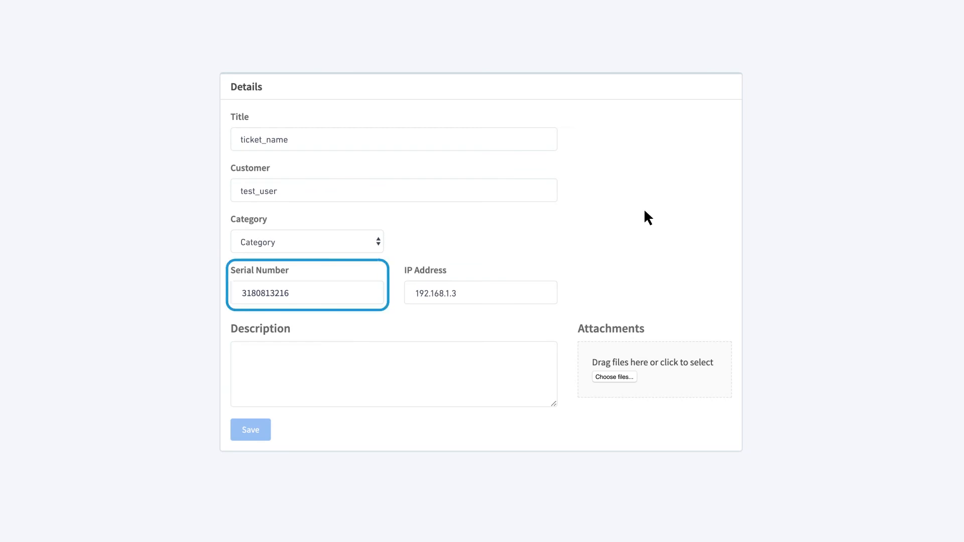
pyautogui.write('In-dep')
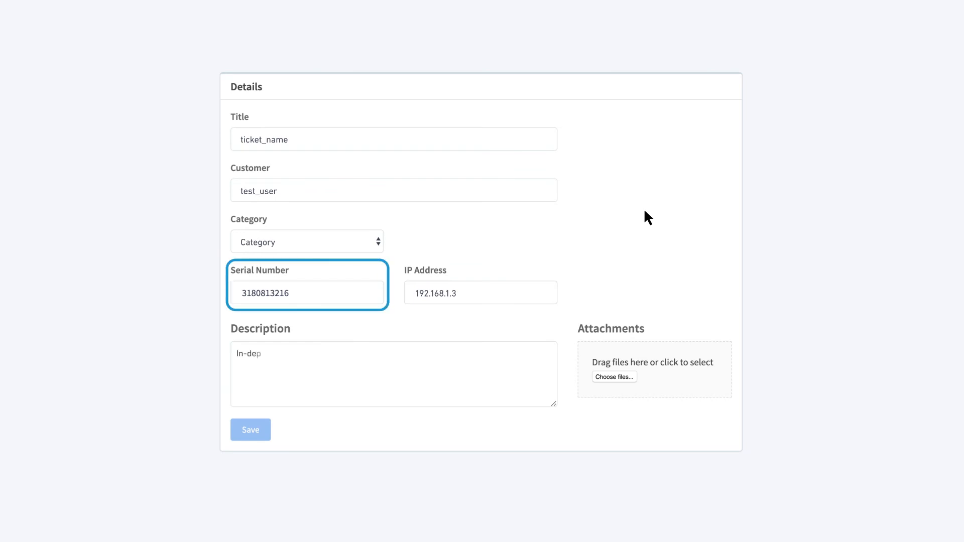